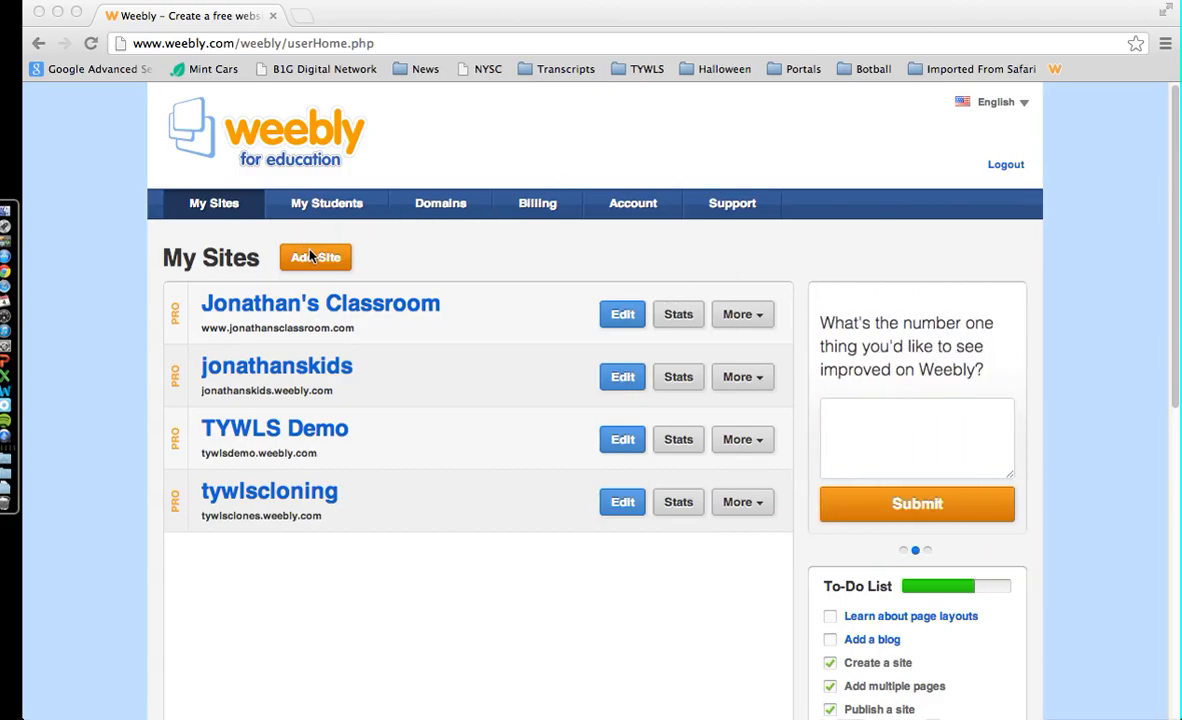
mouse_move(316, 216)
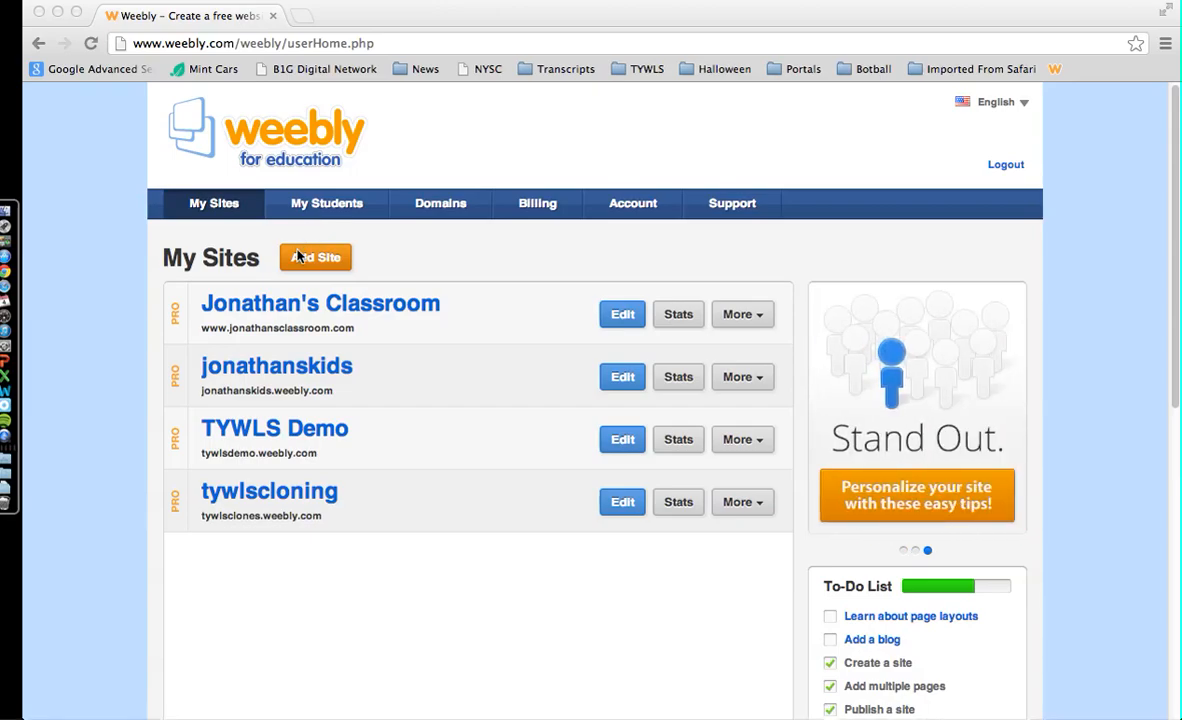
mouse_move(316, 268)
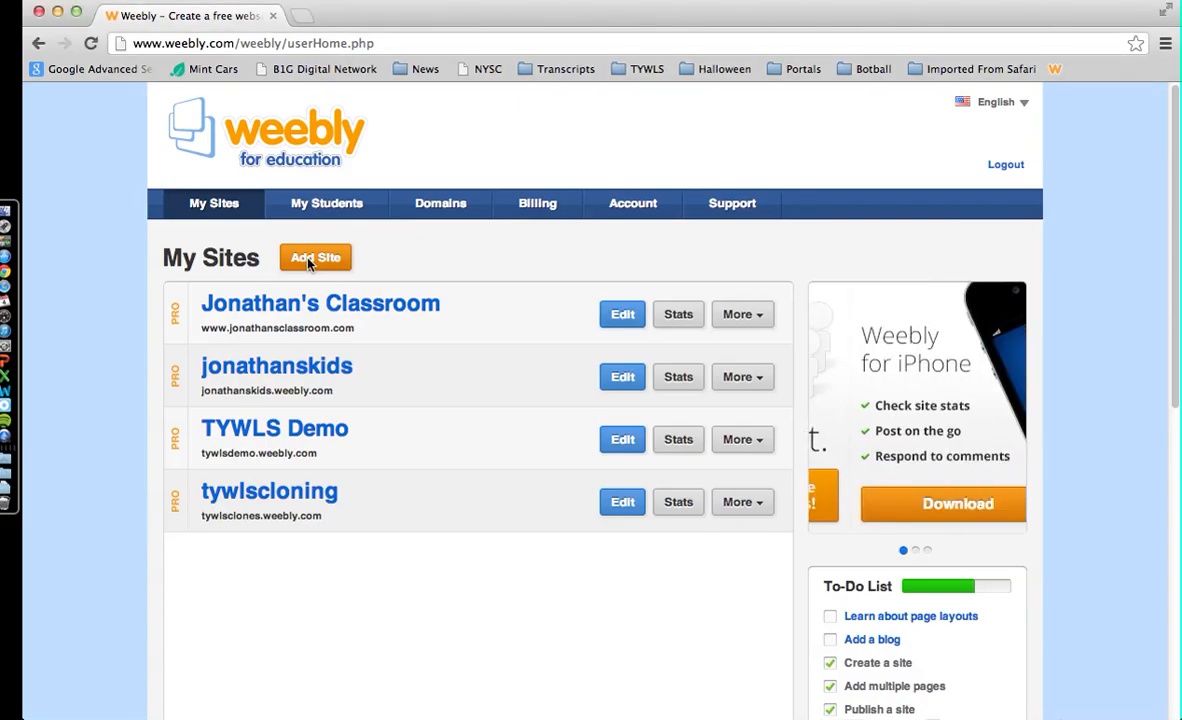
- Add a new site and enter the title 'Jonathans Students'
click(316, 256)
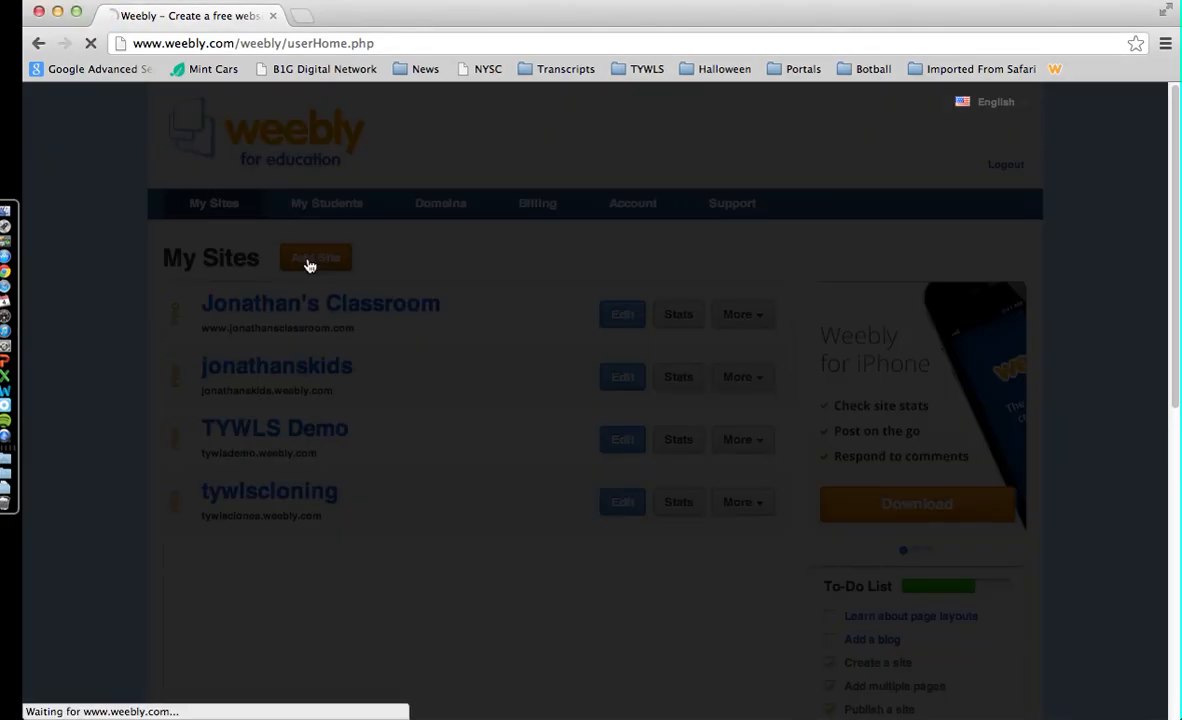
click(316, 256)
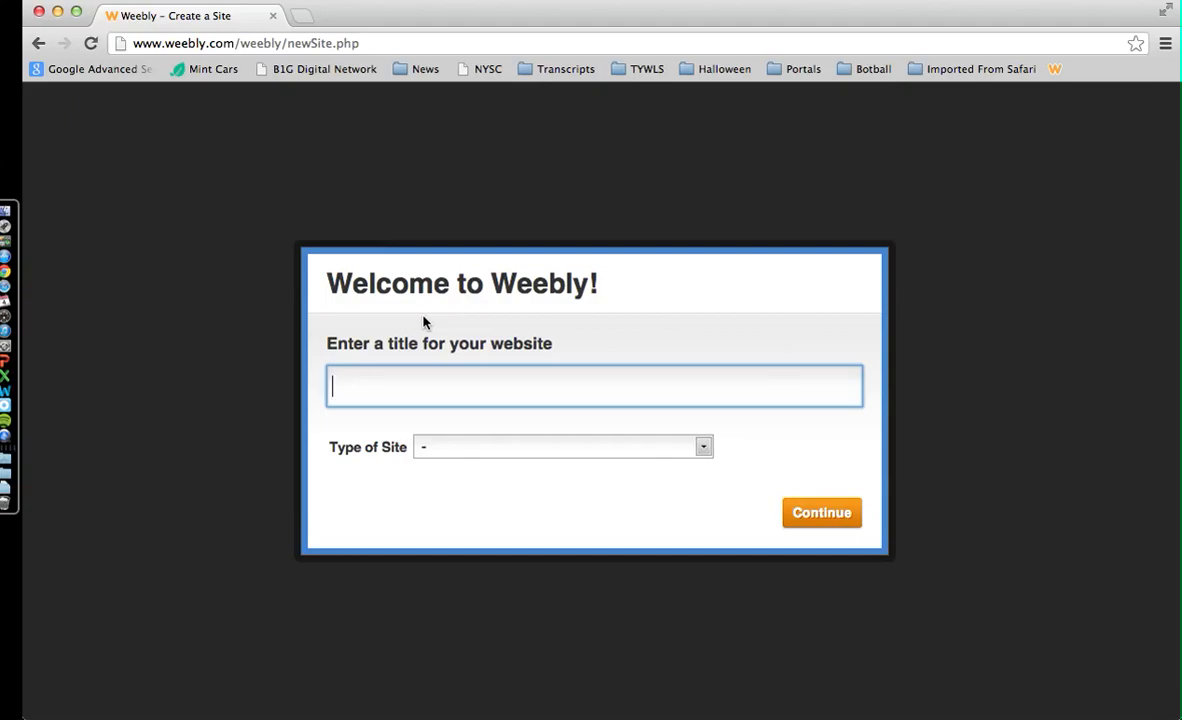
text(J)
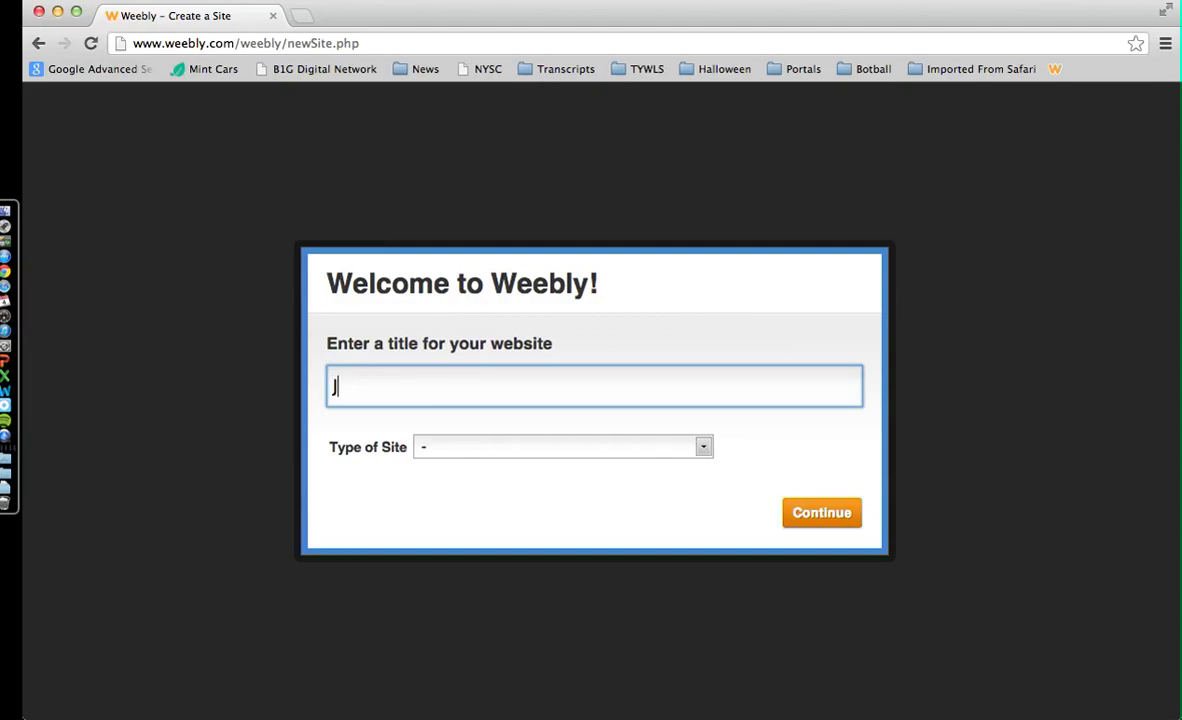
text(onathans S)
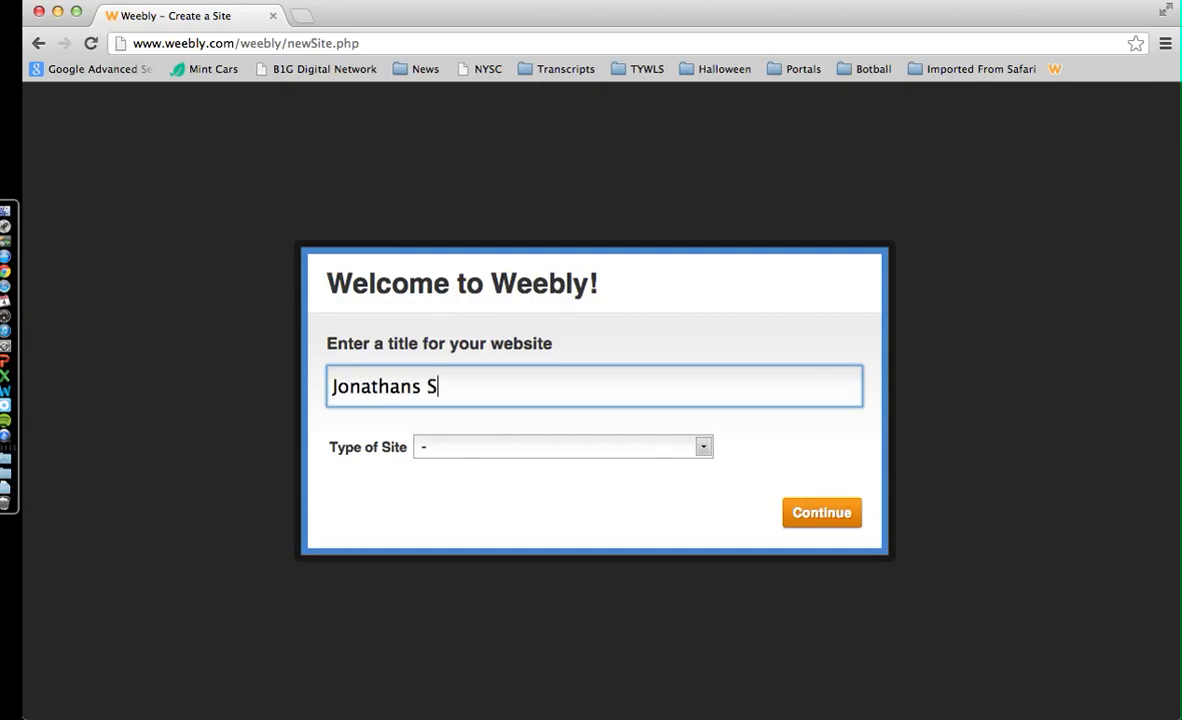
text(tudents)
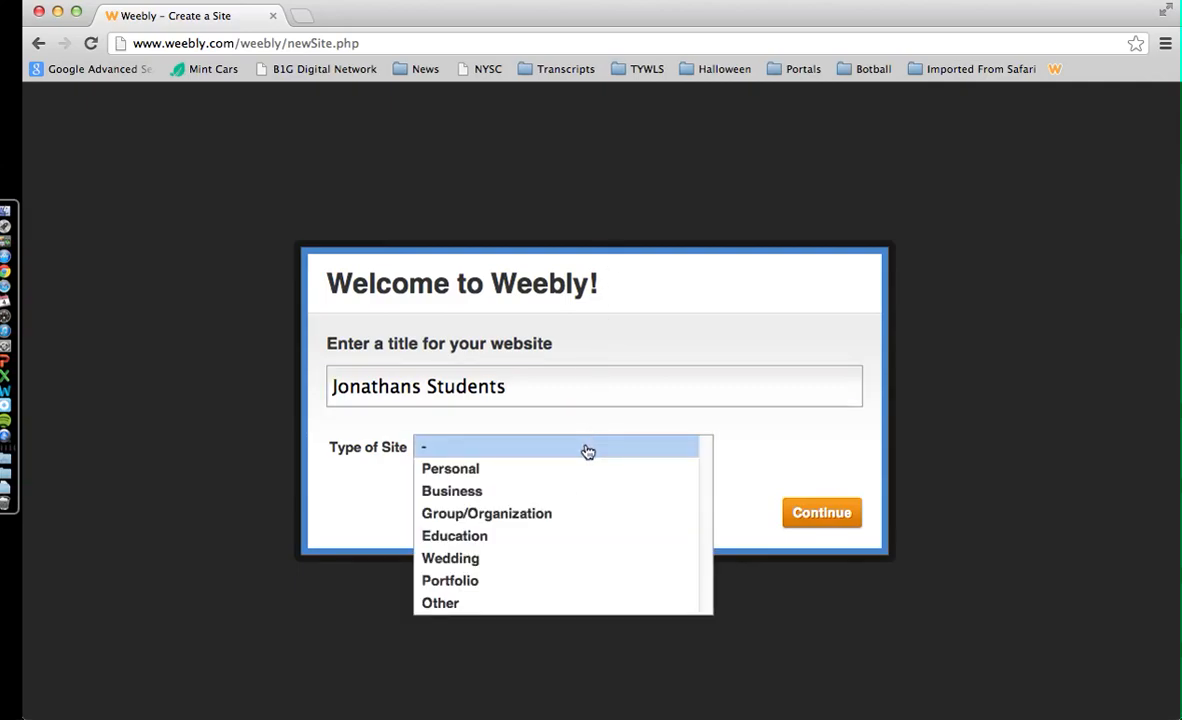
- Set the site type to Education and the category to Teacher
click(454, 536)
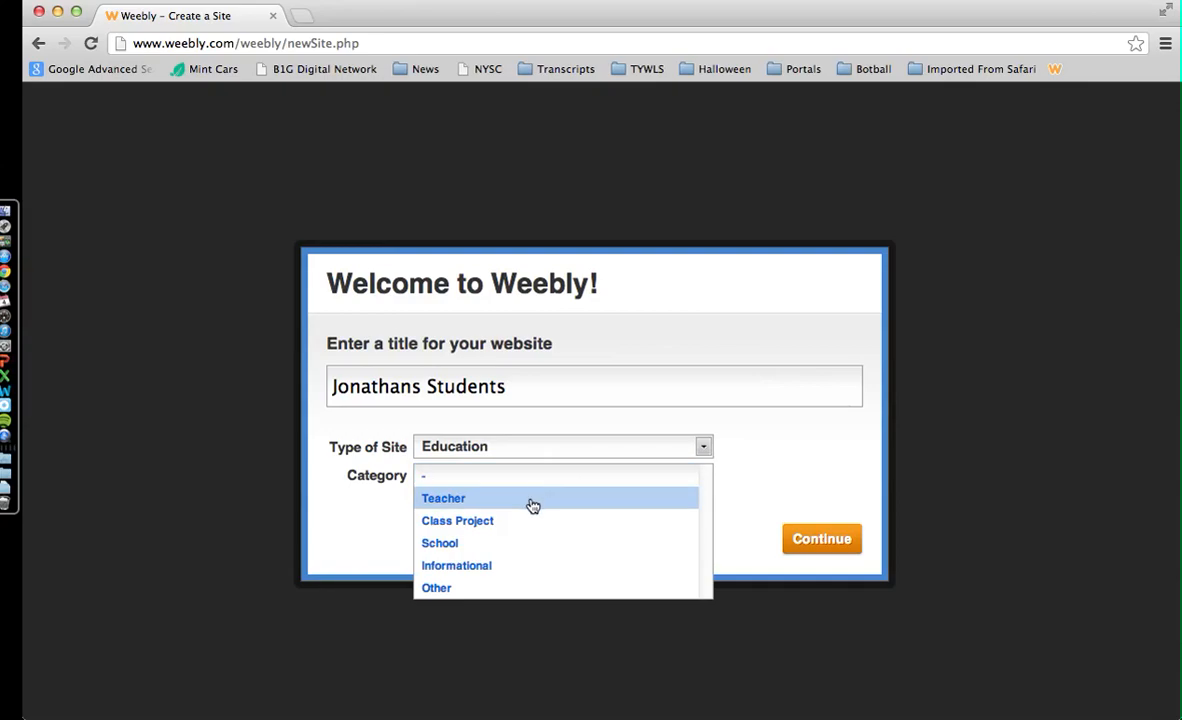
click(444, 498)
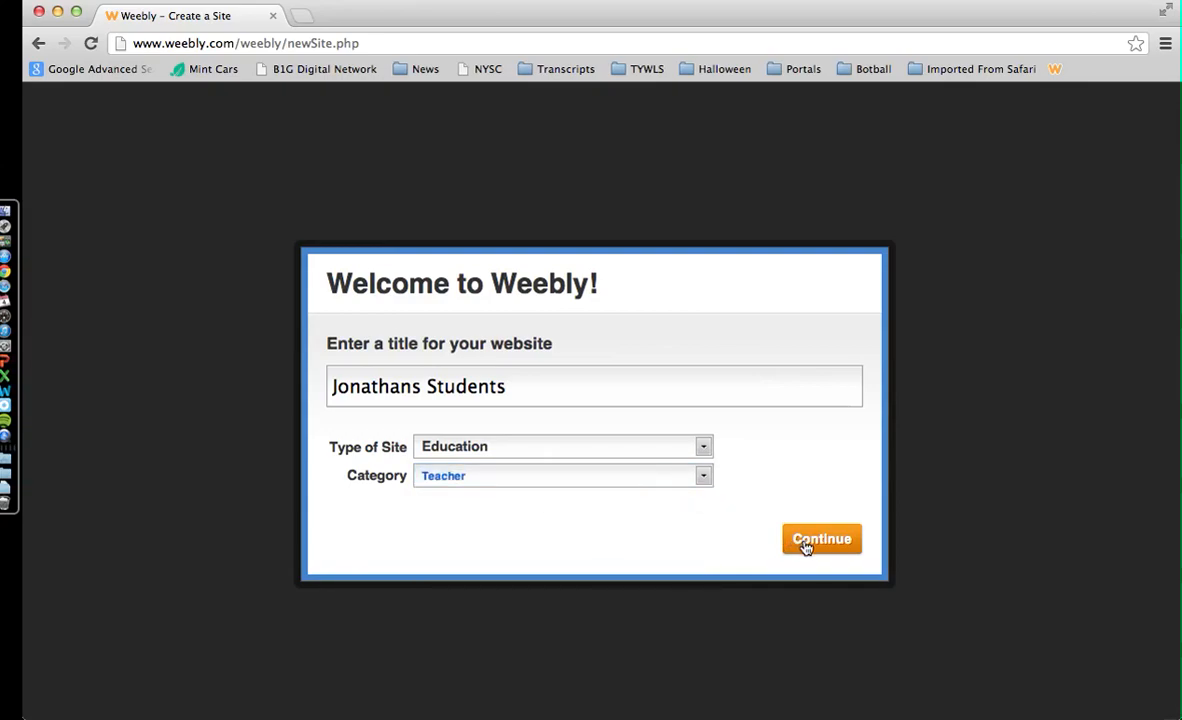
- Continue to the domain step and try 'JonathansStudents' as a new registered domain
click(820, 540)
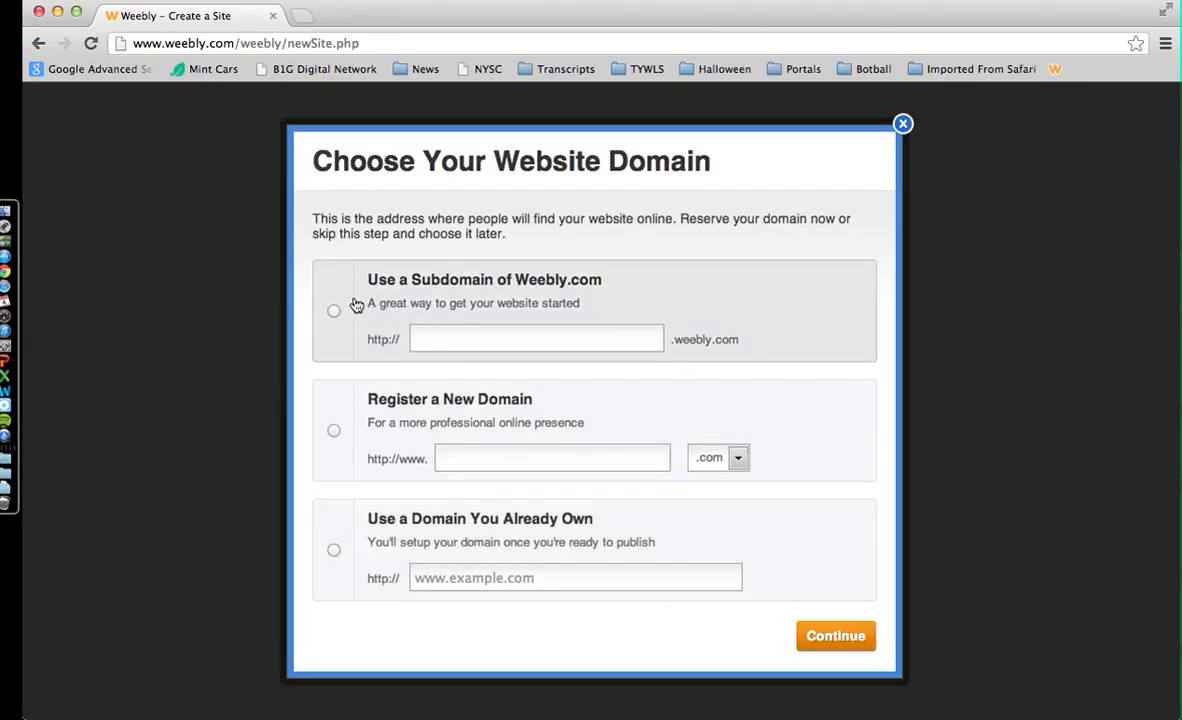
text(JonathansStudents)
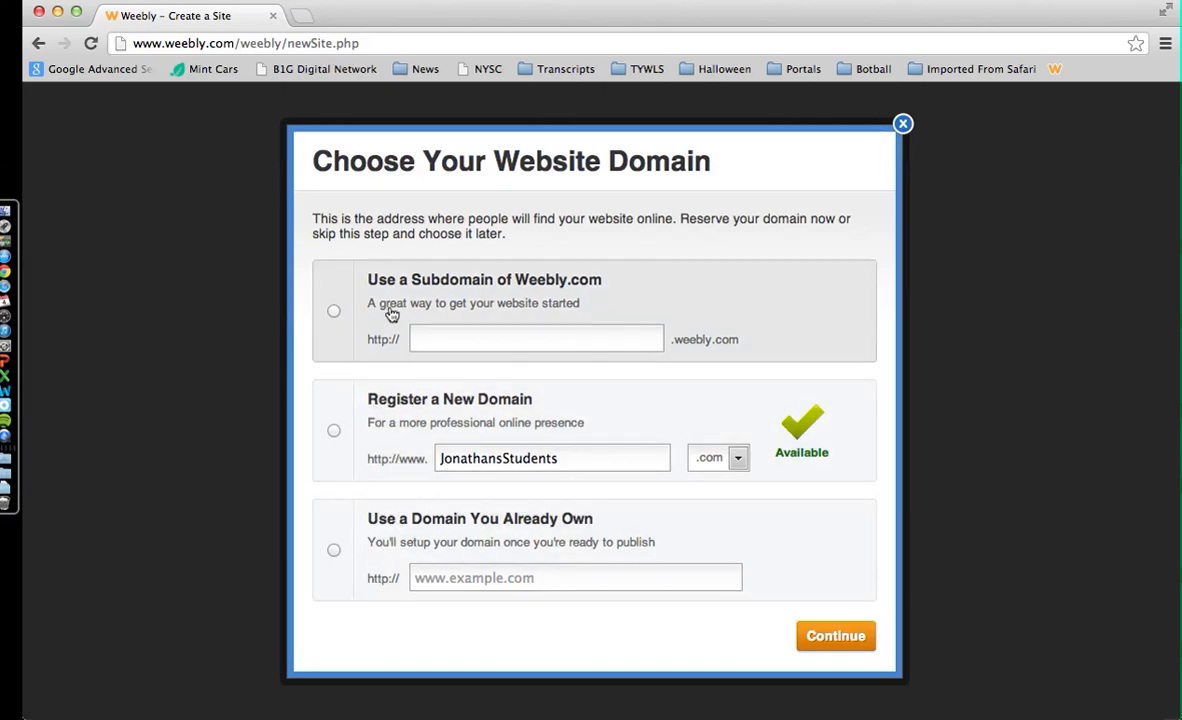
mouse_move(344, 320)
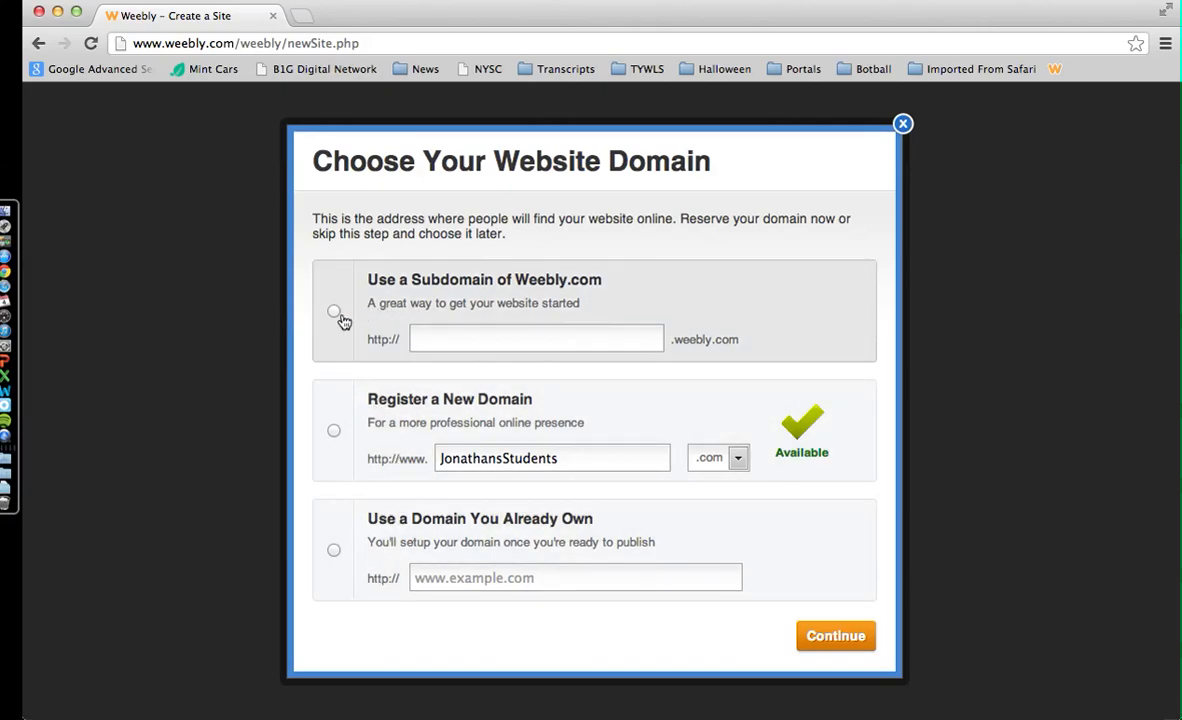
click(334, 430)
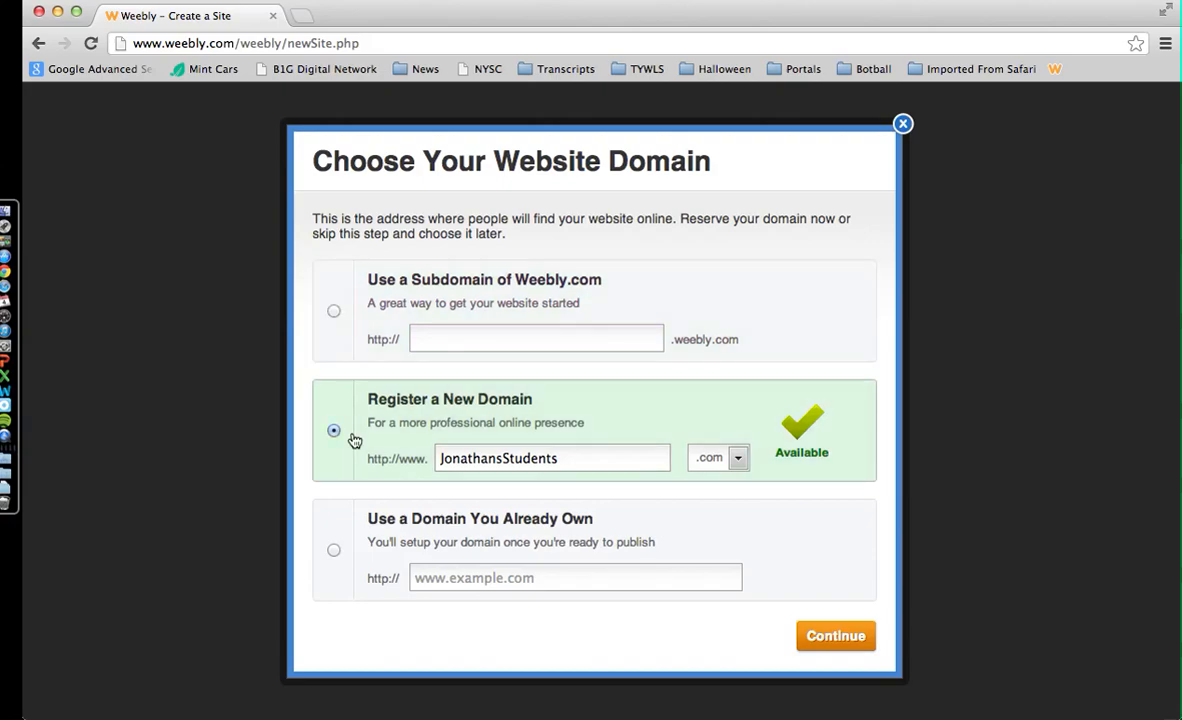
mouse_move(654, 426)
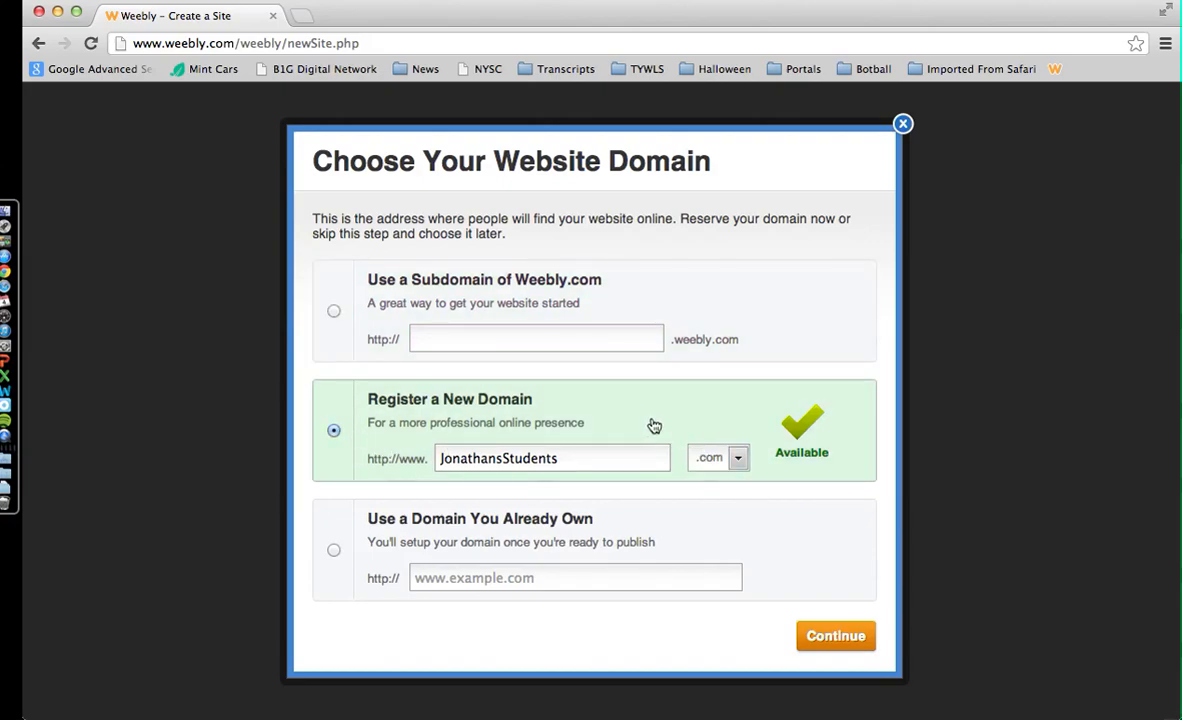
mouse_move(562, 390)
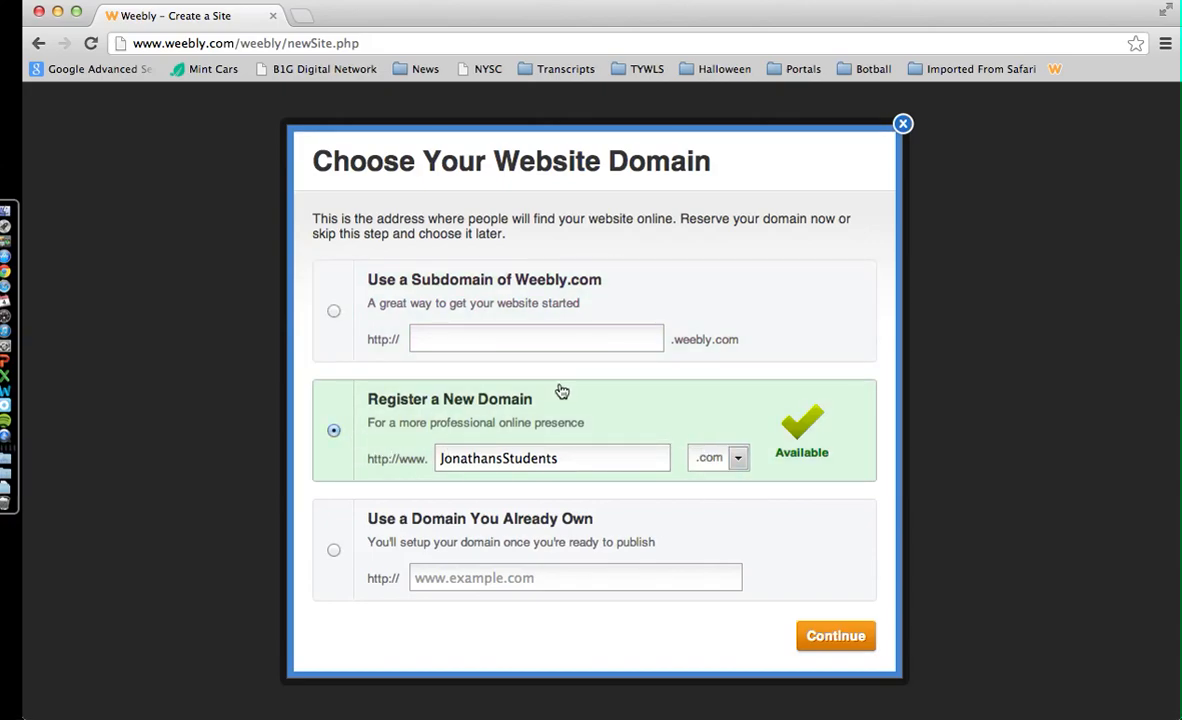
- Choose the free subdomain jonathansstudents.weebly.com, confirm it is available and continue
click(334, 312)
text(jonathan)
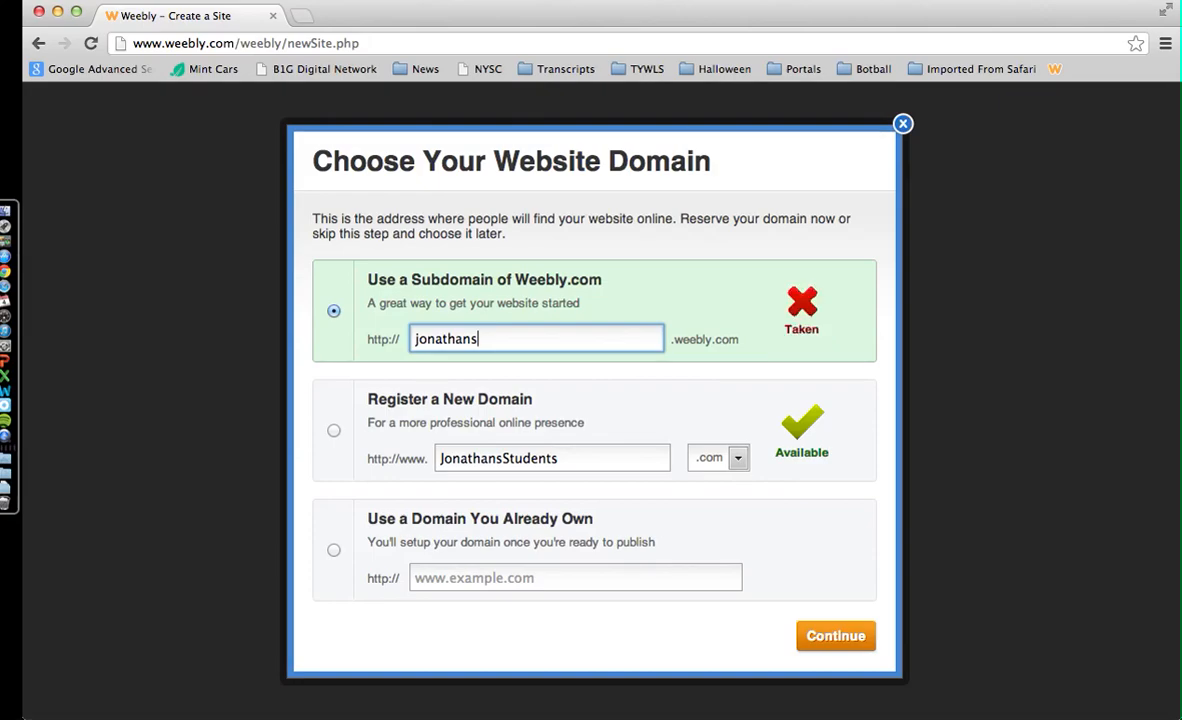
text(students)
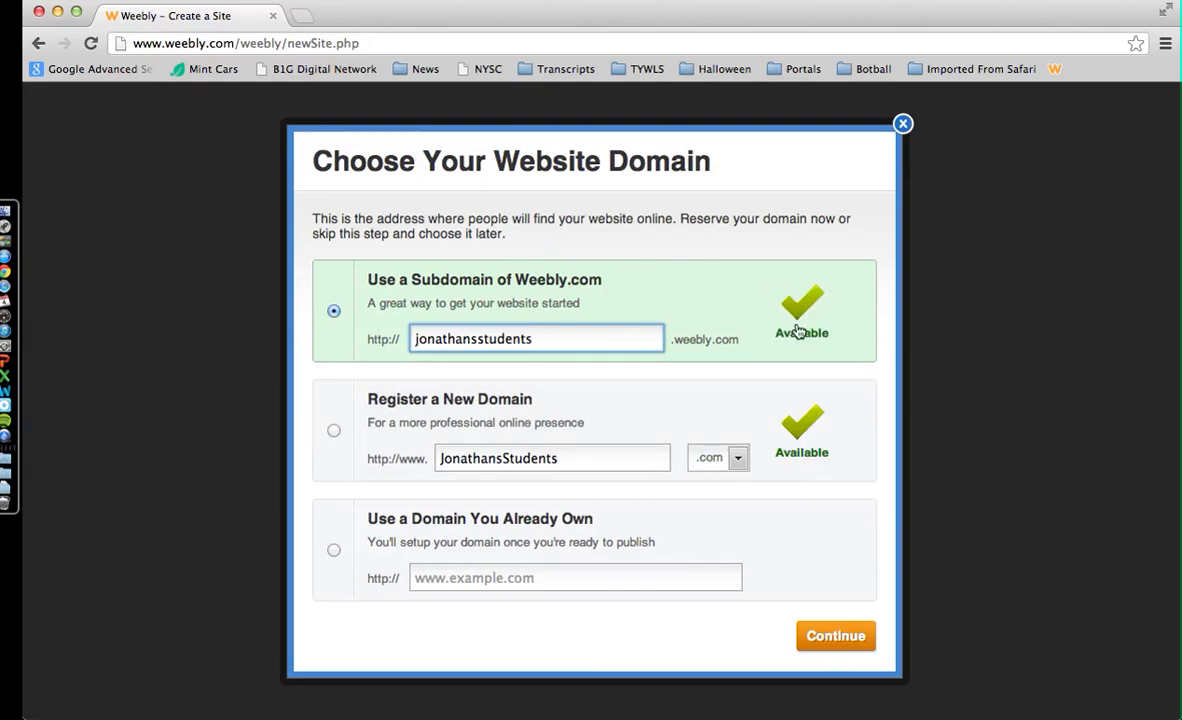
click(836, 636)
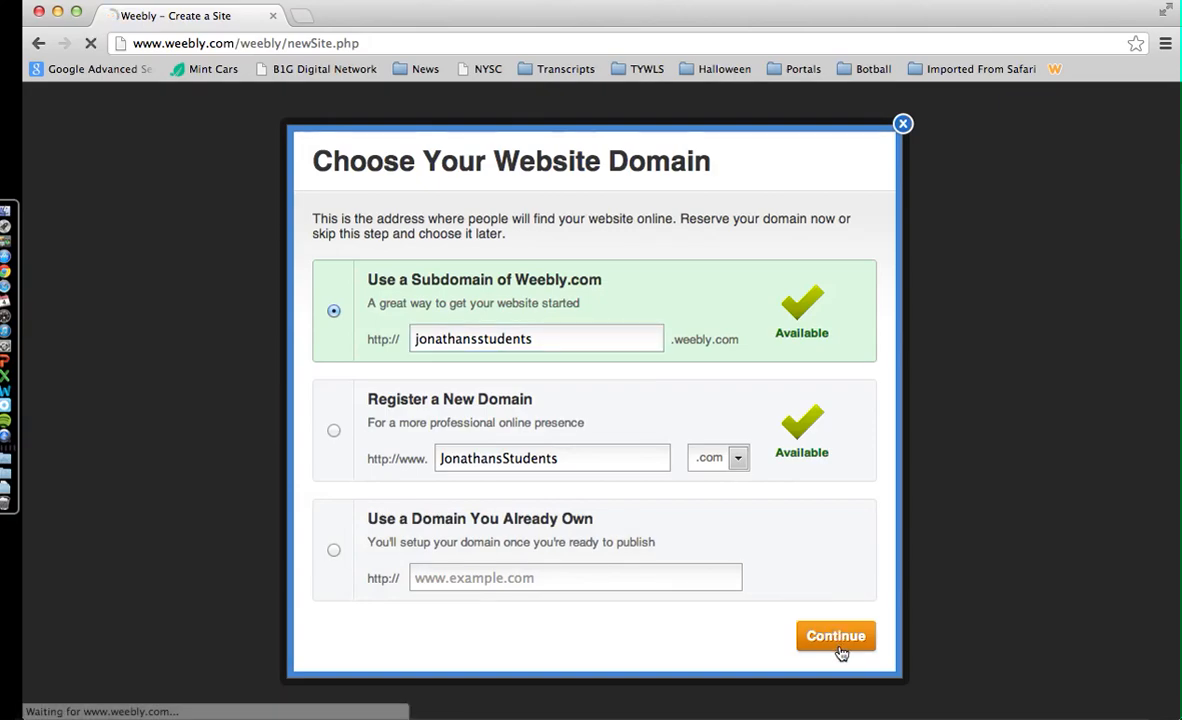
- Confirm Continue so the Jonathans Students site loads in the editor on its Home page
click(836, 636)
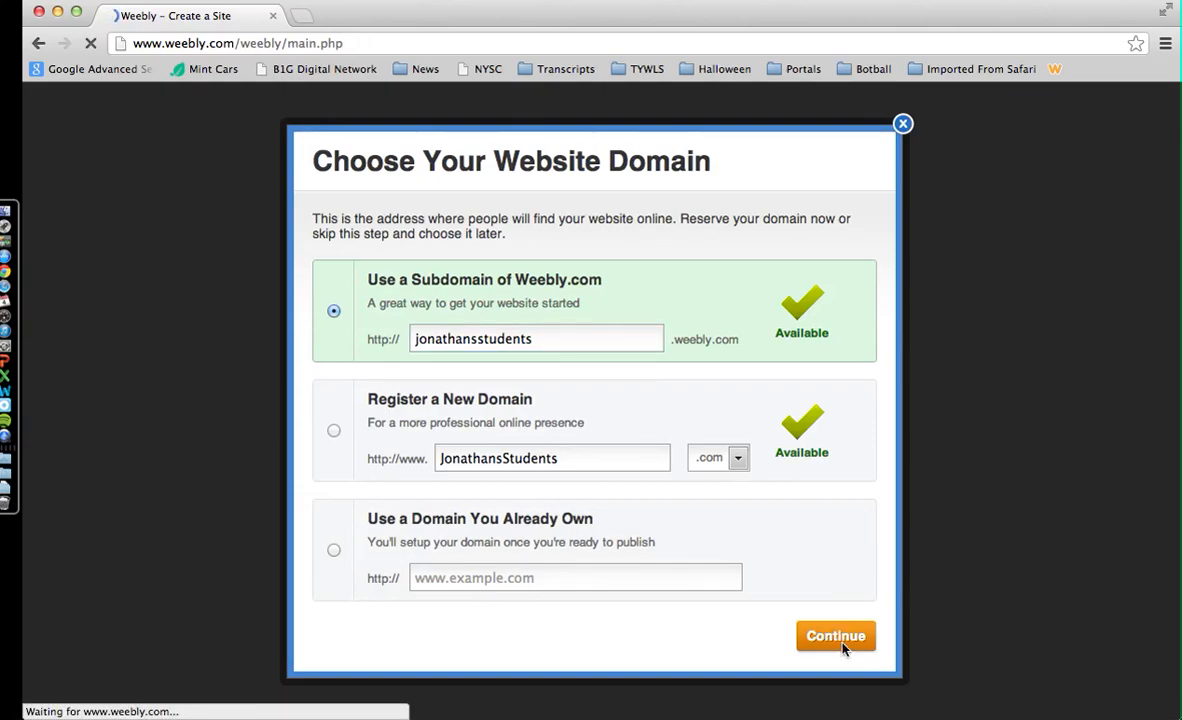
click(836, 636)
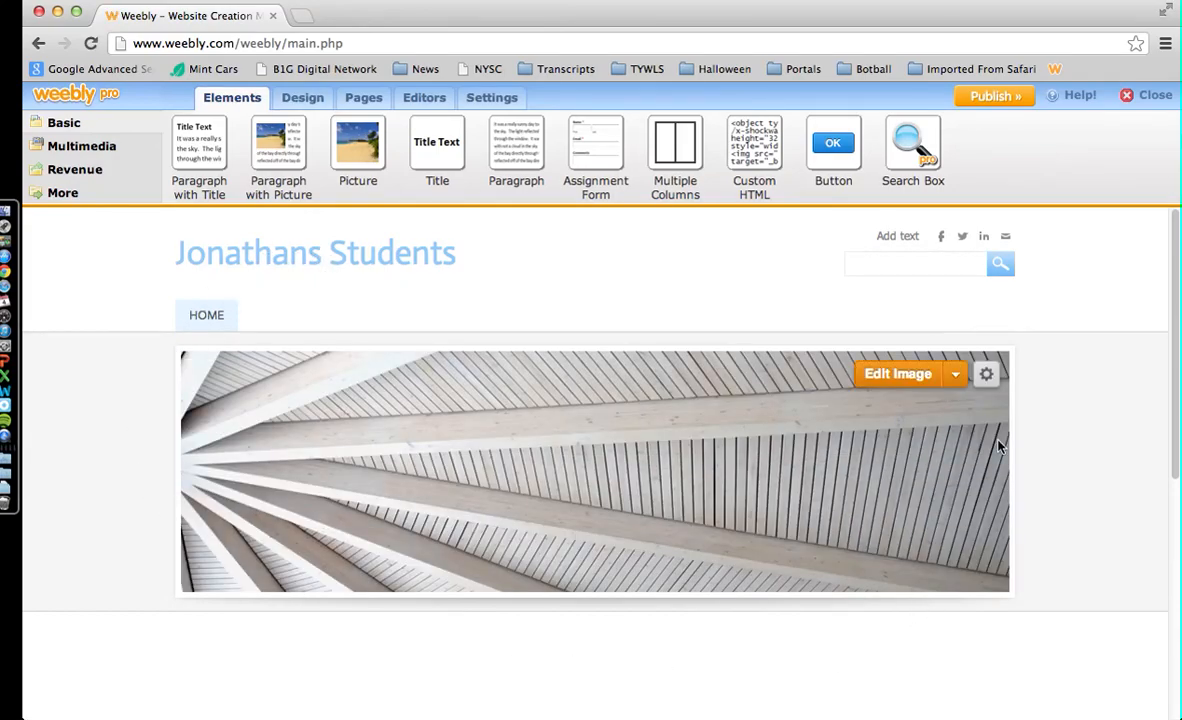
mouse_move(218, 472)
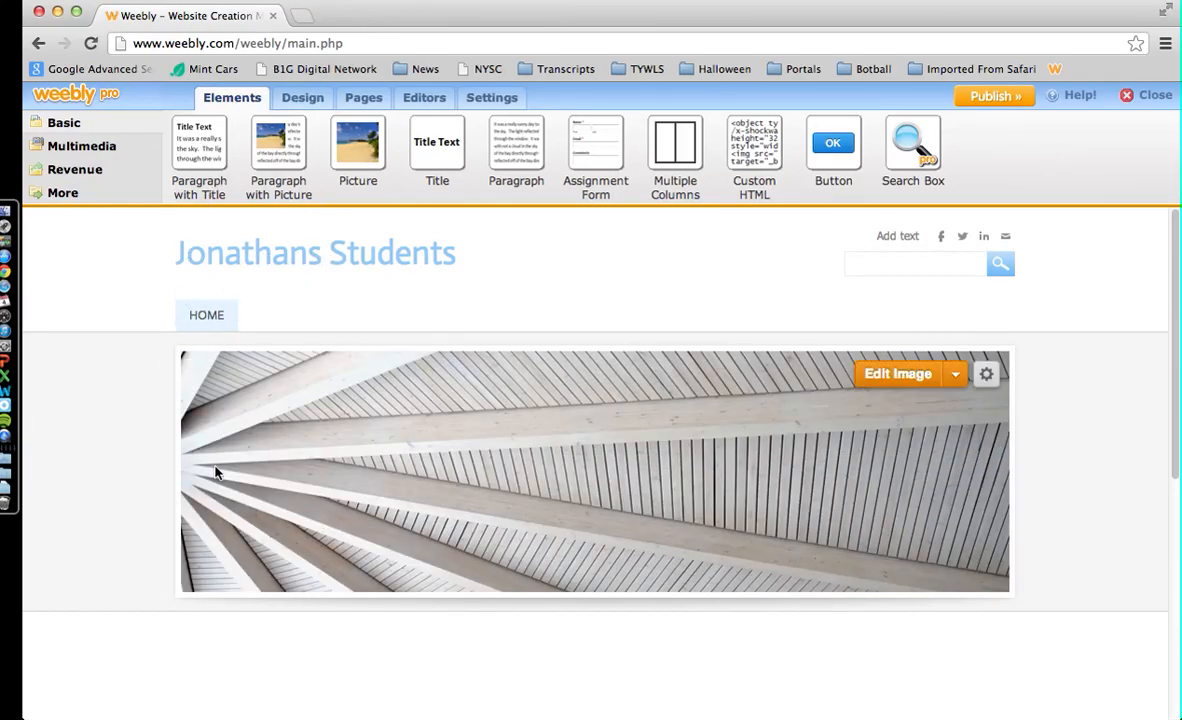